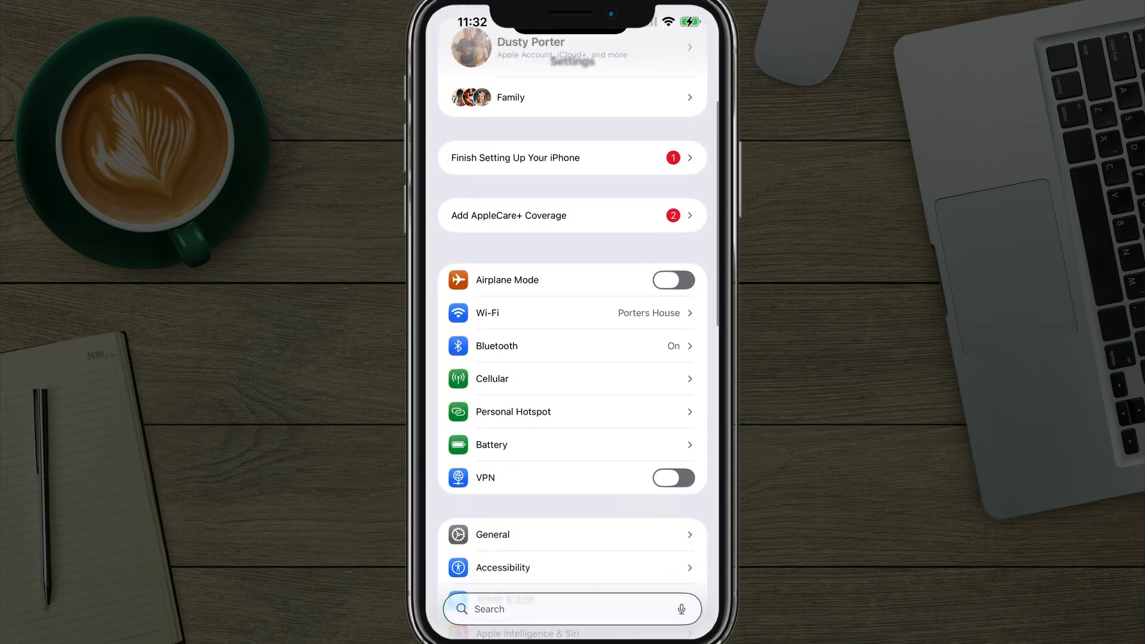
Go into General, glance at Software Update (iOS 26.0 up to date), and return to General
{"action": "scroll", "scroll_direction": "down", "scroll_amount": 3}
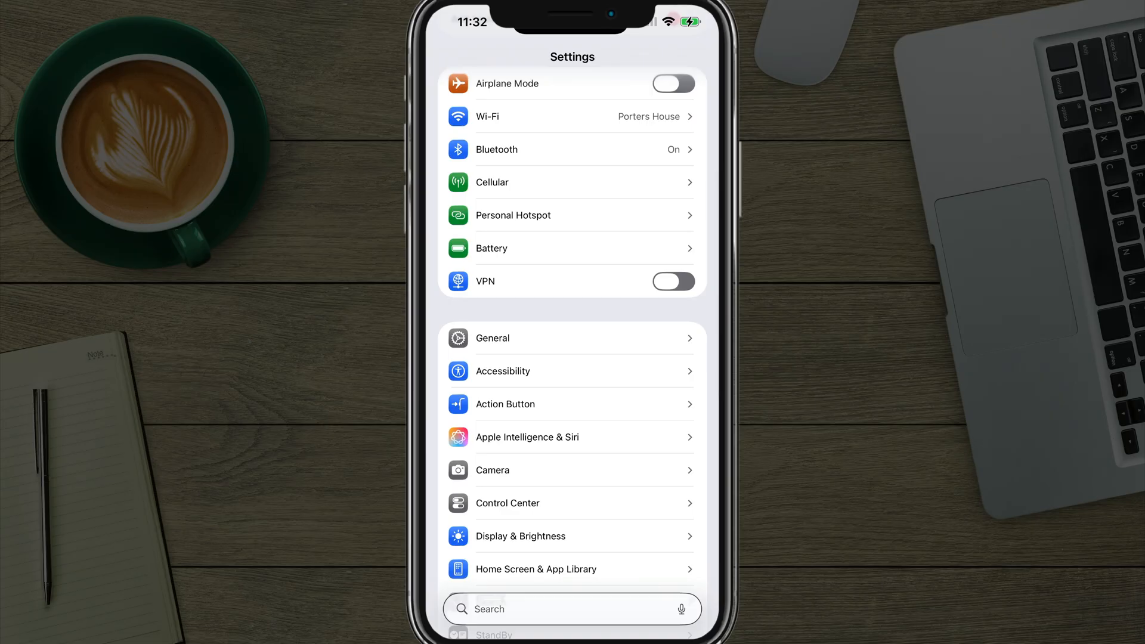
{"action": "left_click", "coordinate": [491, 337]}
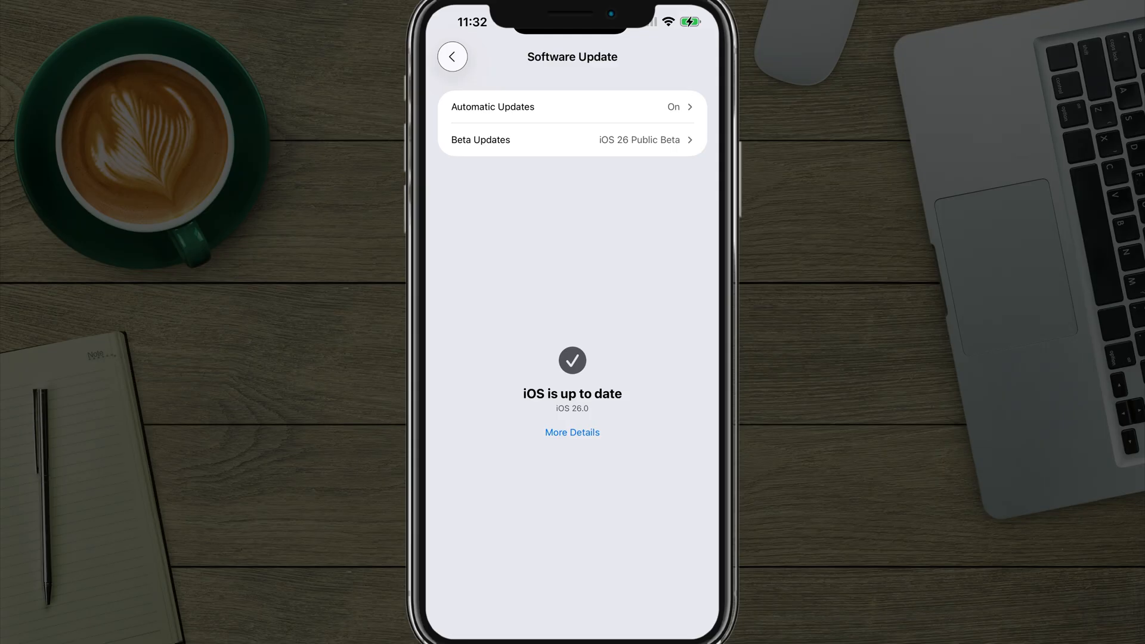
{"action": "left_click", "coordinate": [453, 56]}
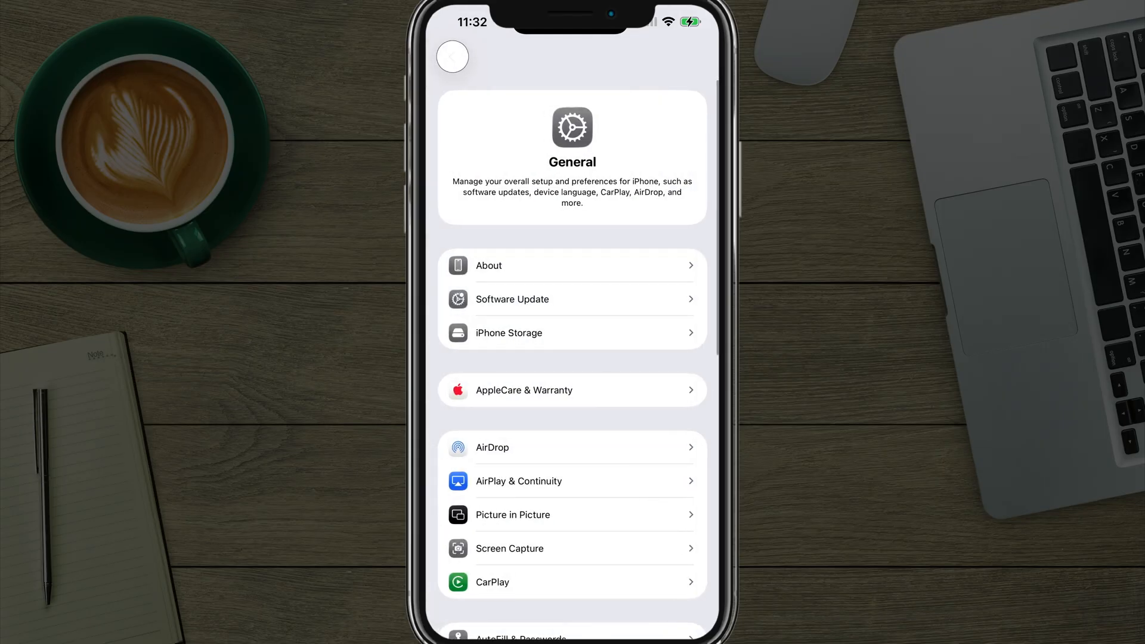
Return to the main list, reach Apps, and search 'Ph' to get to the Phone settings
{"action": "left_click", "coordinate": [452, 57]}
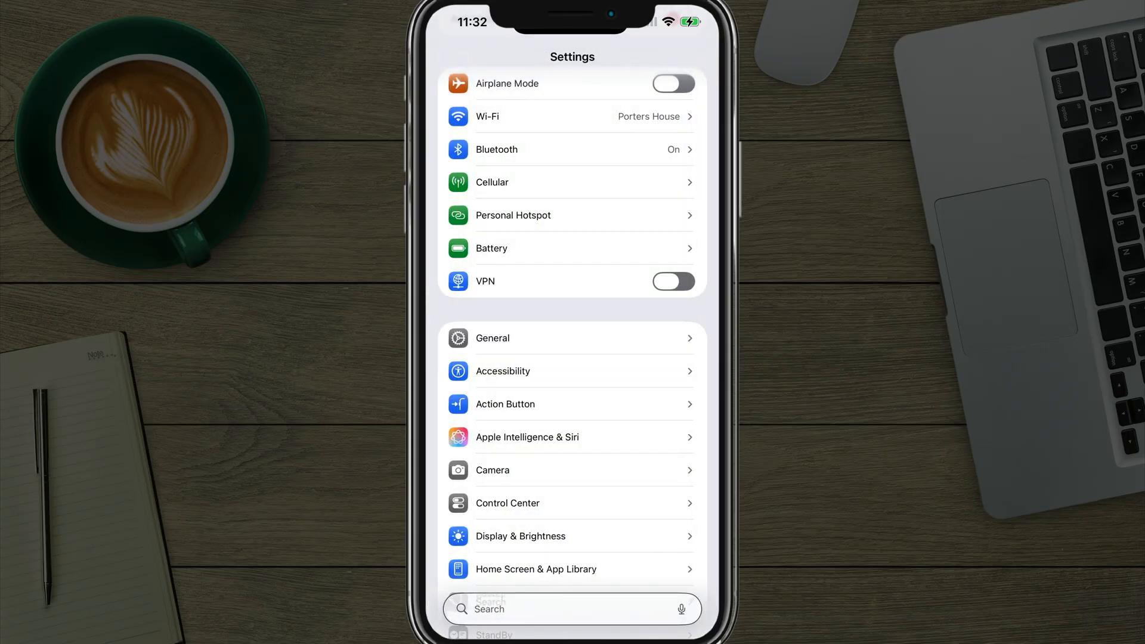
{"action": "scroll", "scroll_direction": "down", "scroll_amount": 3}
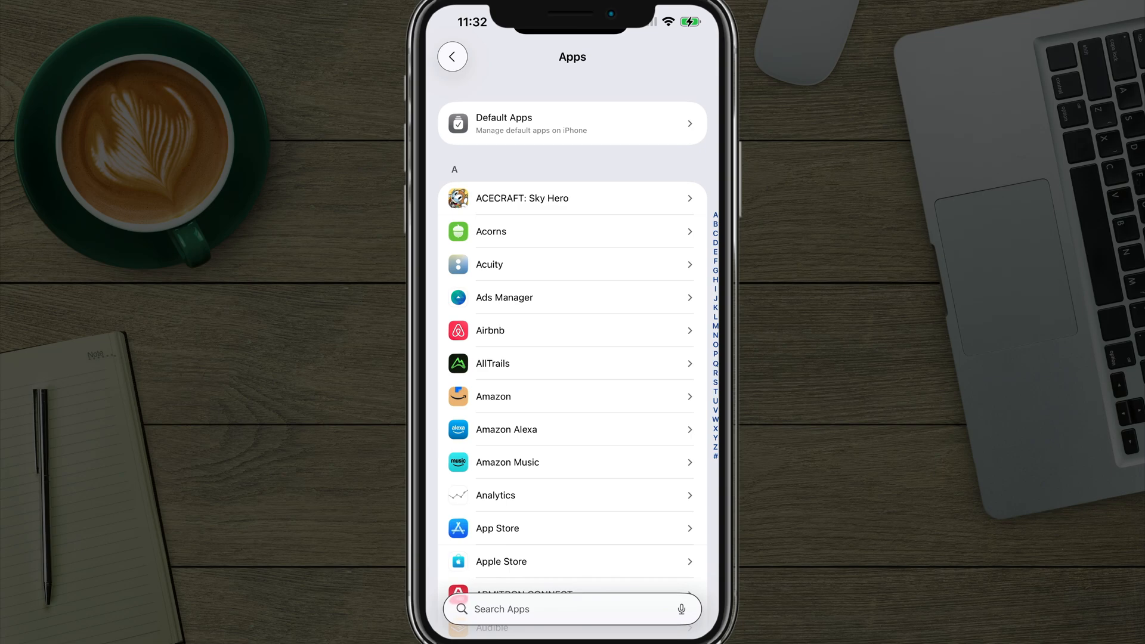
{"action": "scroll", "scroll_direction": "down", "scroll_amount": 3}
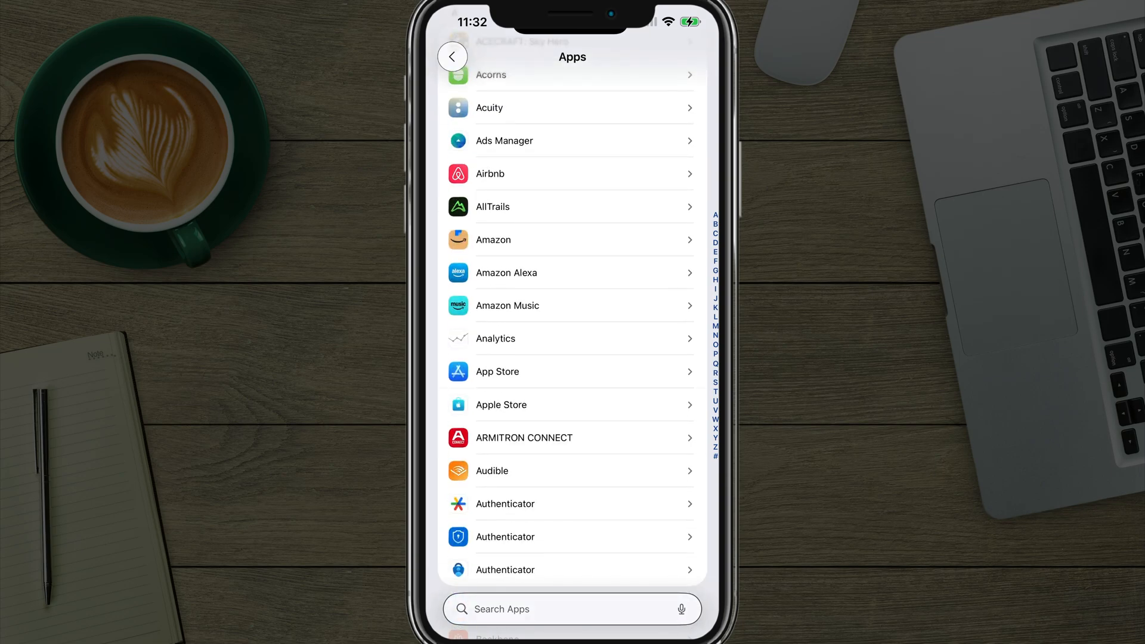
{"action": "type", "text": "Ph"}
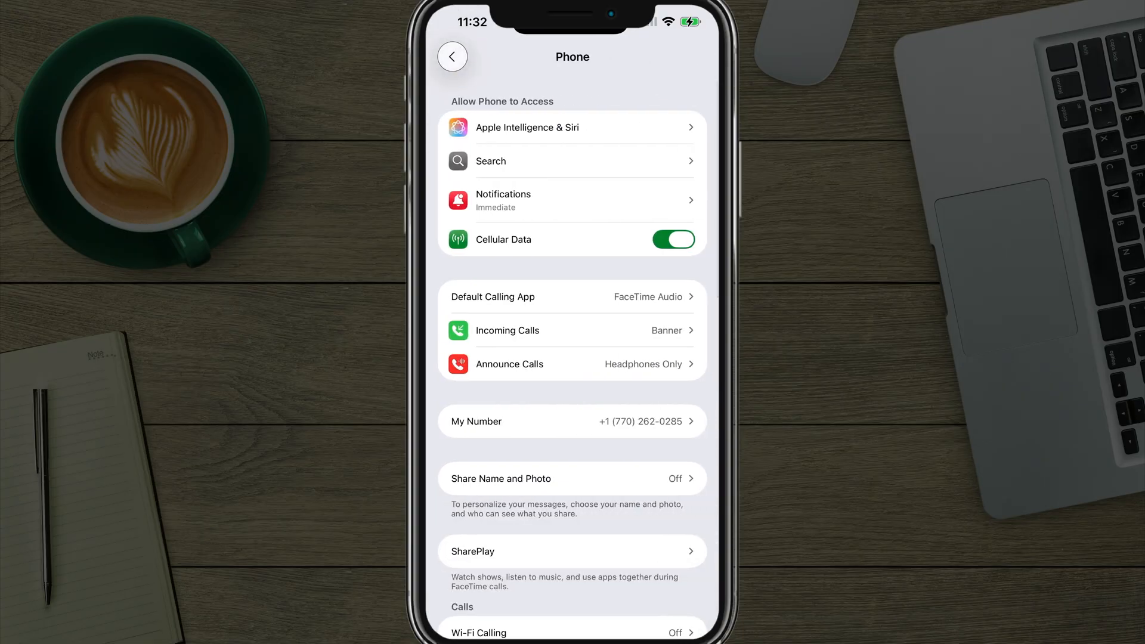
Move down the Phone page and switch Live Voicemail on
{"action": "scroll", "scroll_direction": "down", "scroll_amount": 3}
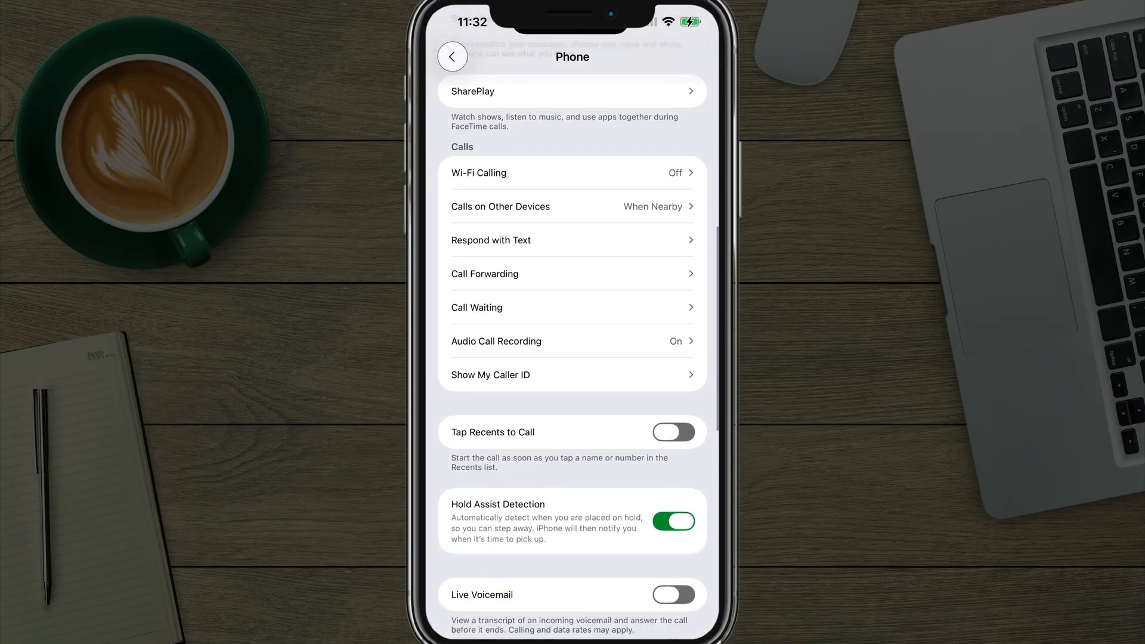
{"action": "scroll", "scroll_direction": "down", "scroll_amount": 3}
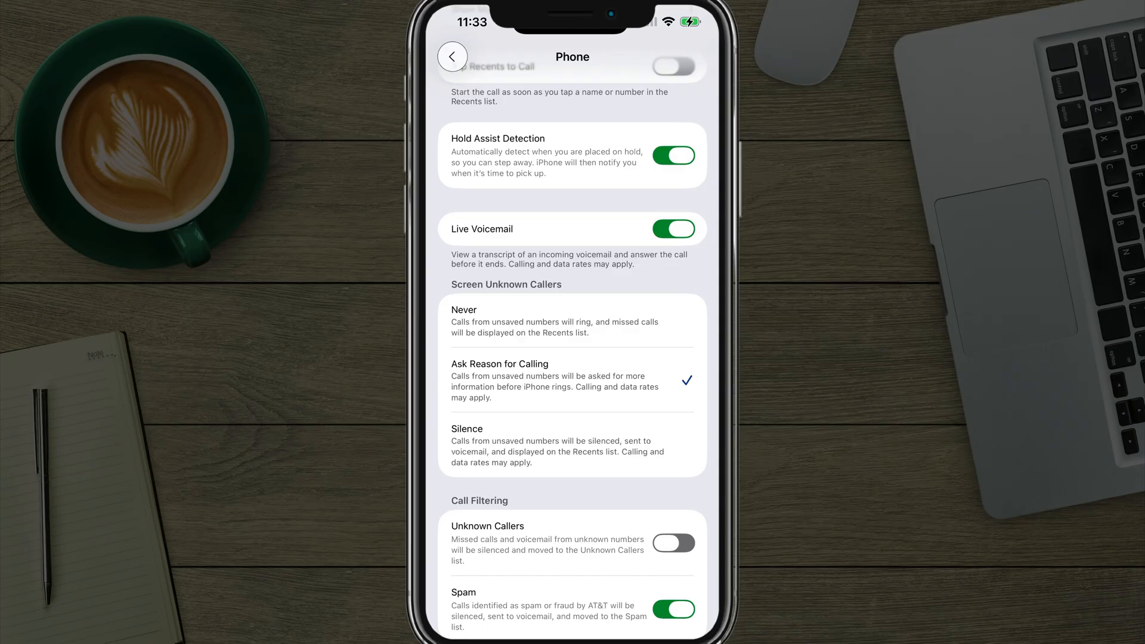
Under Screen Unknown Callers choose Silence, then Never, and continue to Call Filtering
{"action": "left_click", "coordinate": [571, 445]}
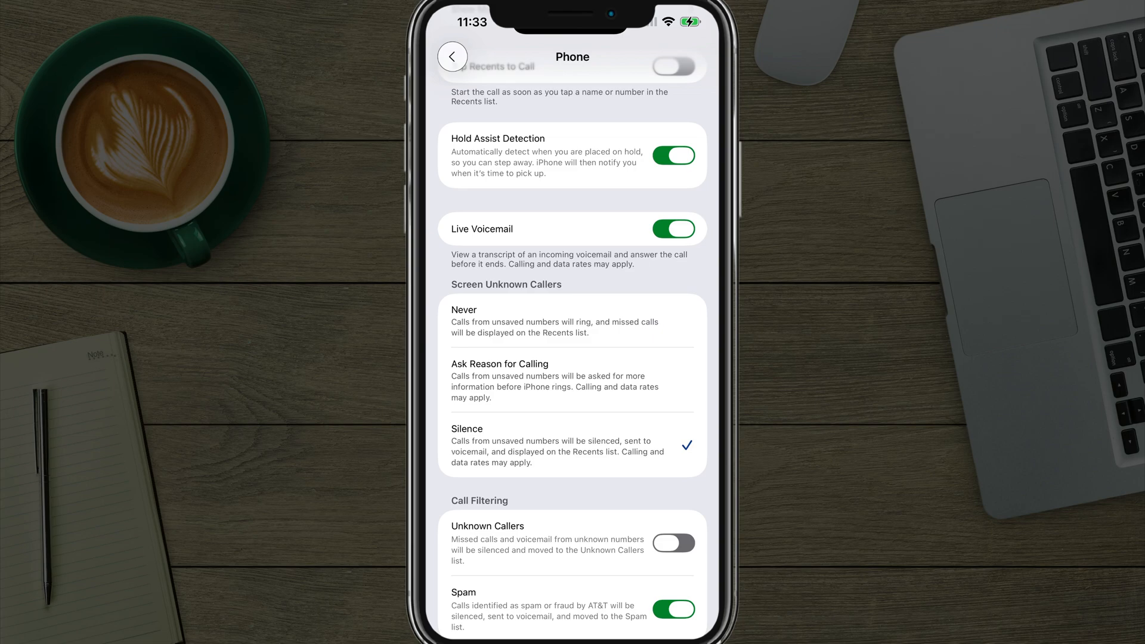
{"action": "left_click", "coordinate": [463, 311]}
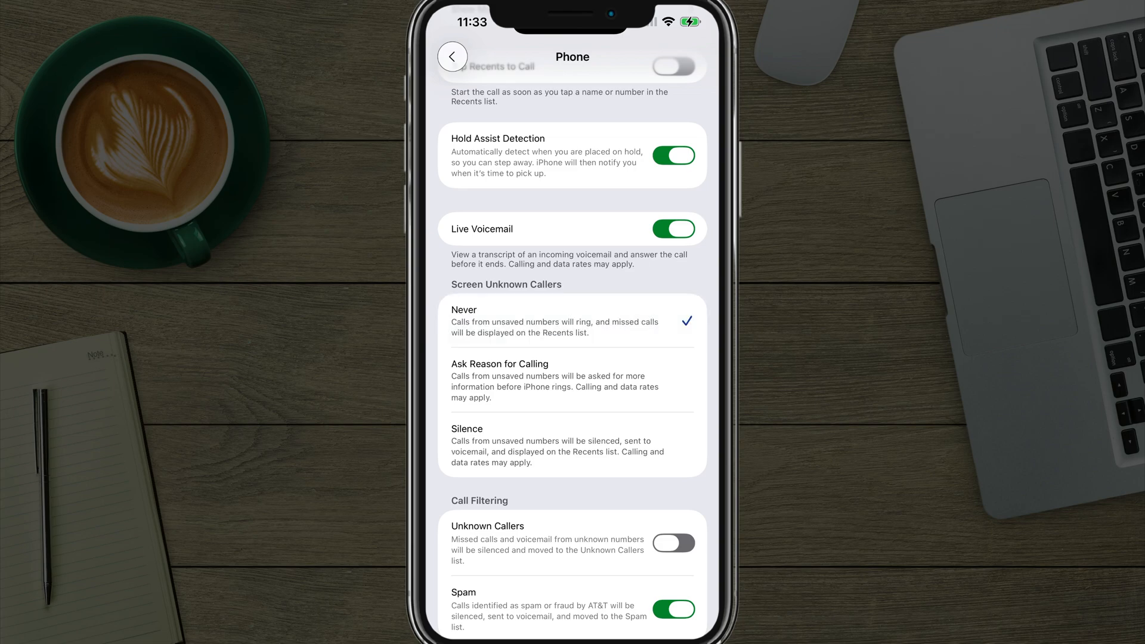
{"action": "scroll", "scroll_direction": "down", "scroll_amount": 3}
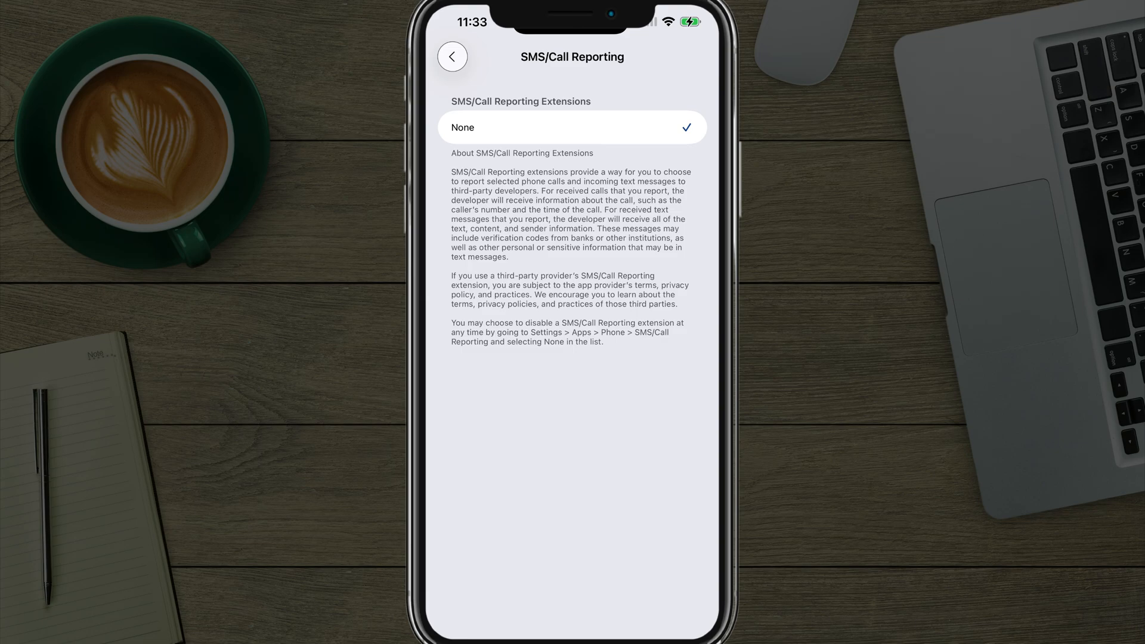
Keep SMS/Call Reporting on None and go back to the Phone page
{"action": "left_click", "coordinate": [453, 56]}
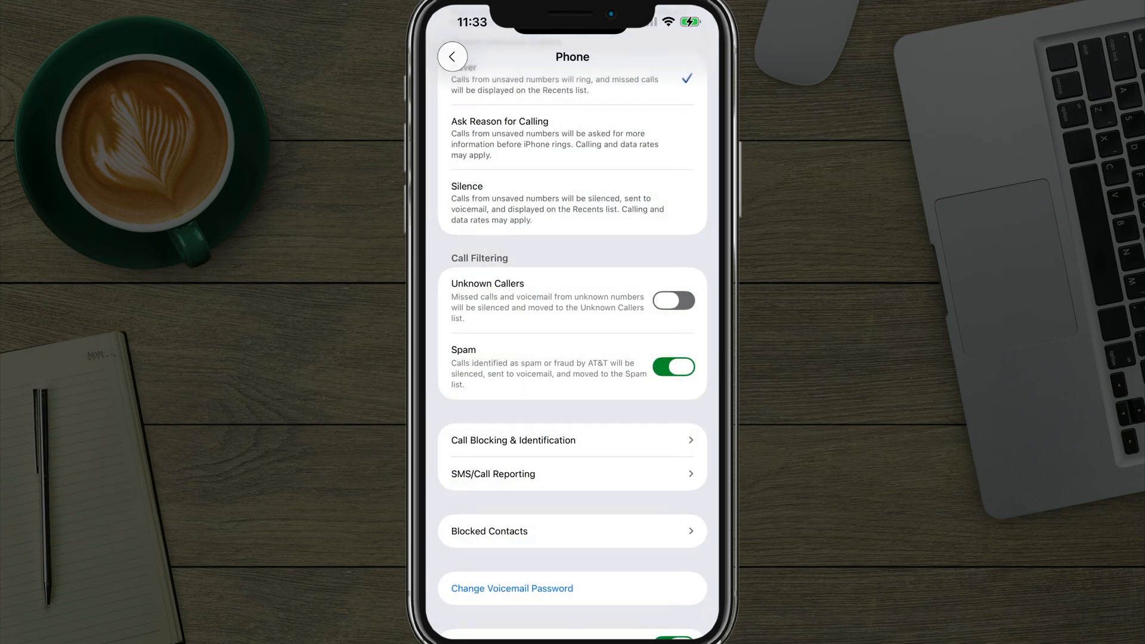